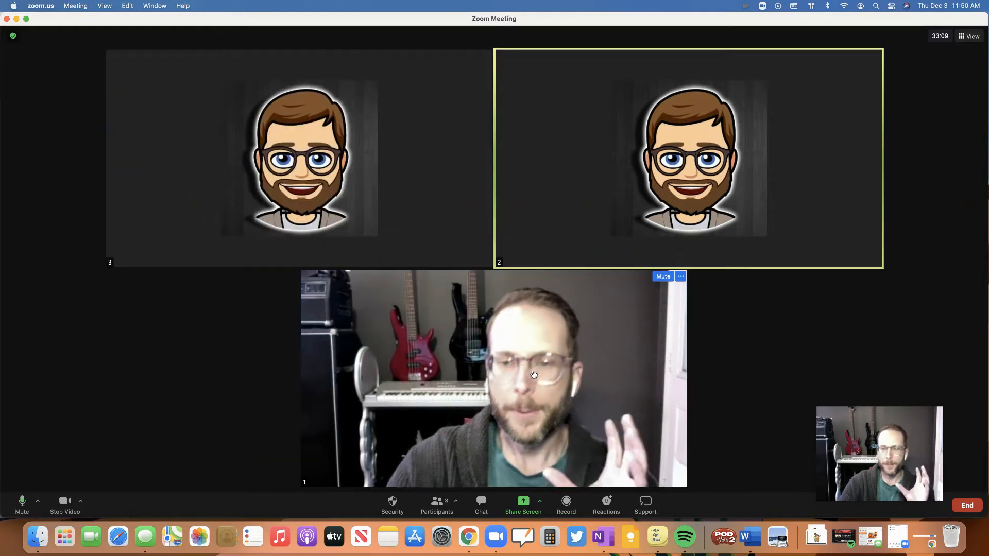
mouse_move(742, 375)
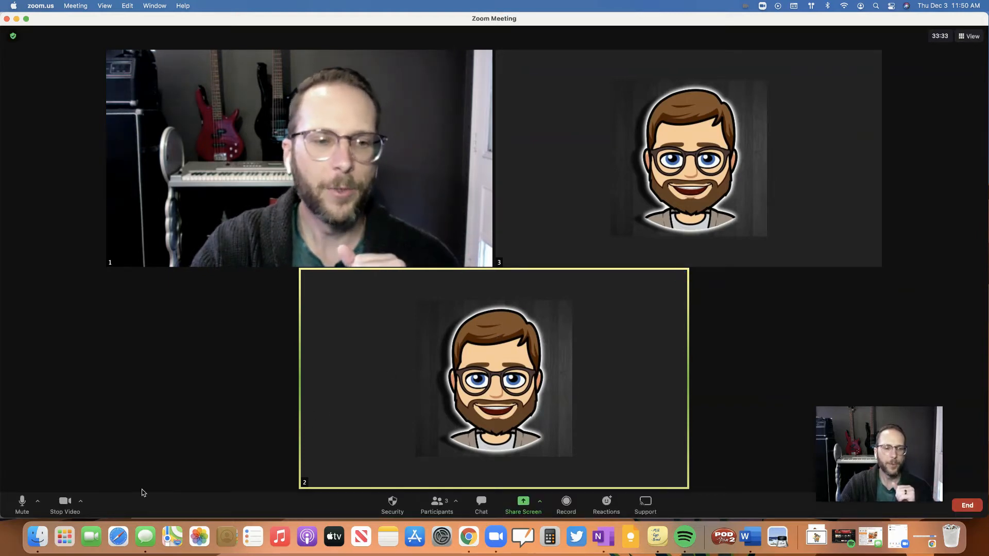
left_click(80, 501)
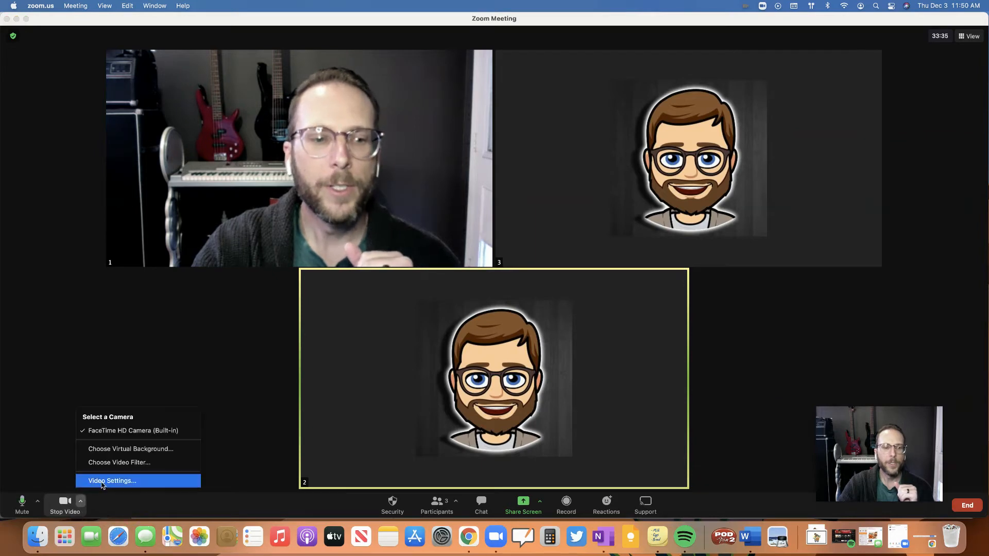
left_click(112, 481)
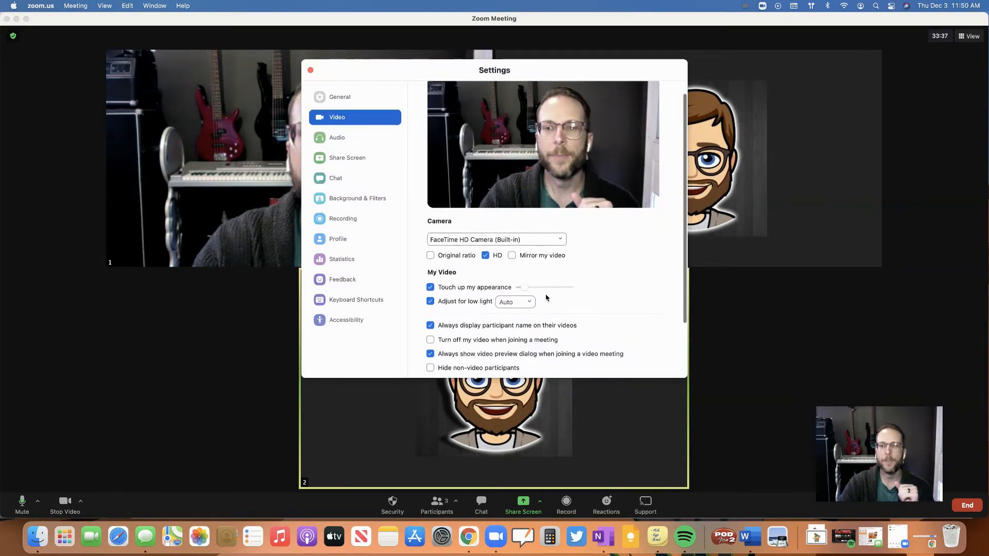
scroll("down", 3)
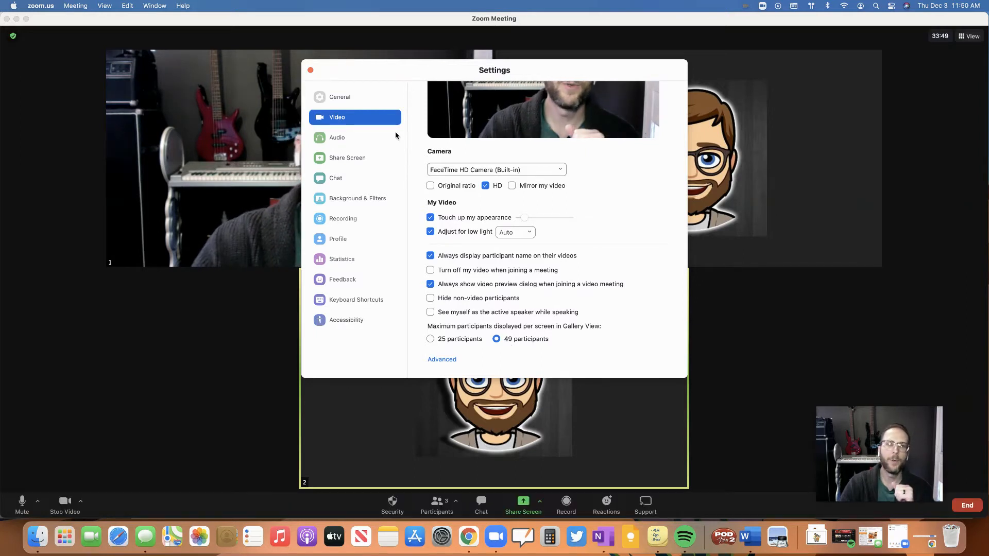
left_click(310, 69)
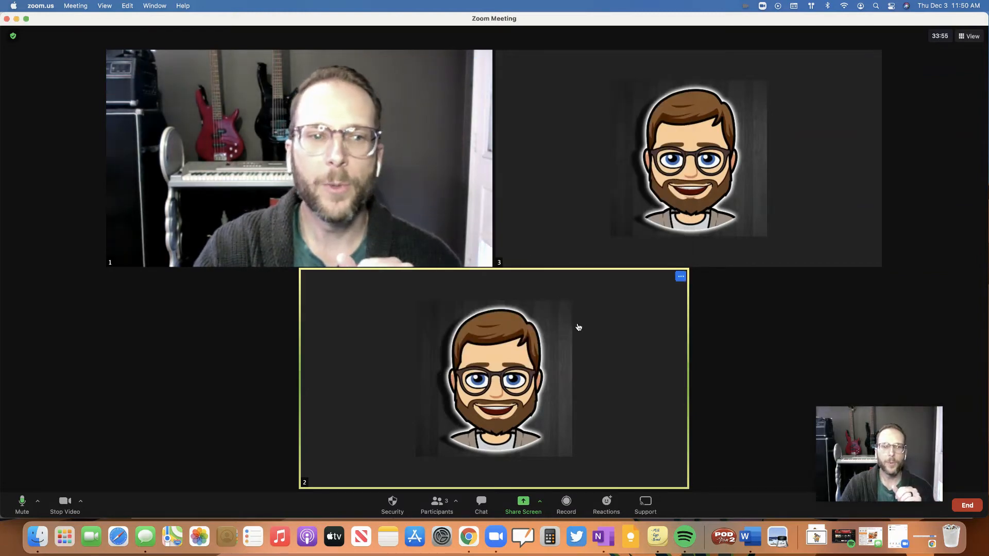
mouse_move(763, 332)
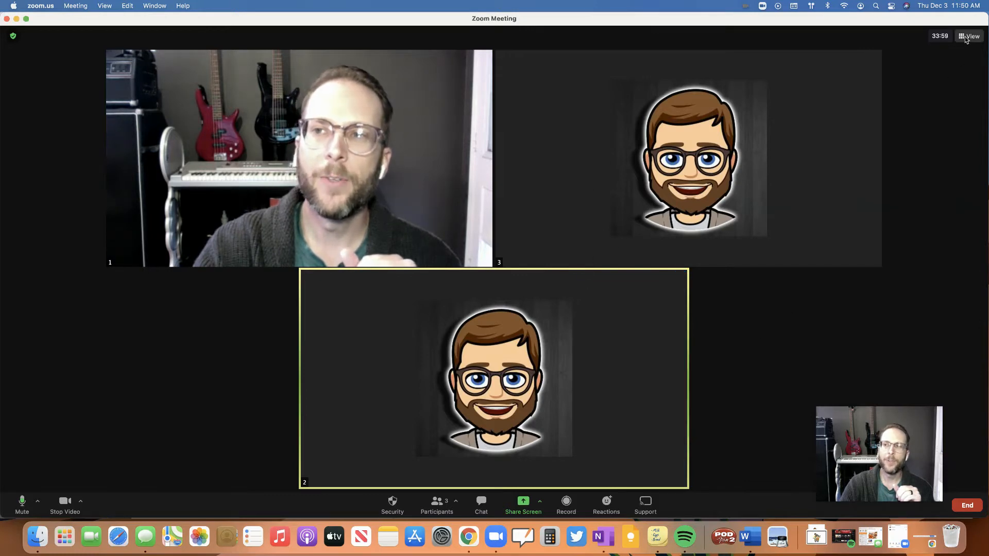
Show the meeting's View options listing speaker, gallery, host video order and fullscreen
left_click(970, 36)
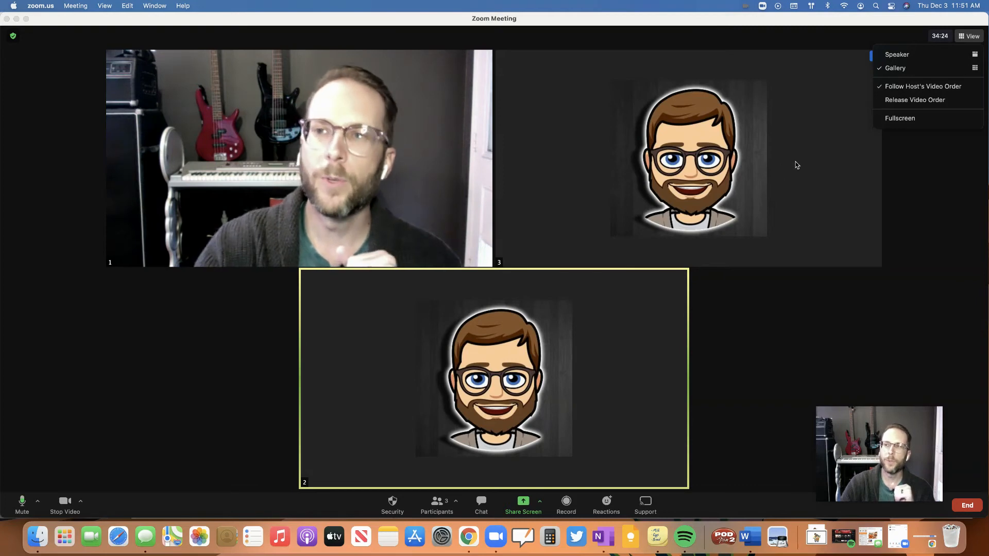
mouse_move(915, 100)
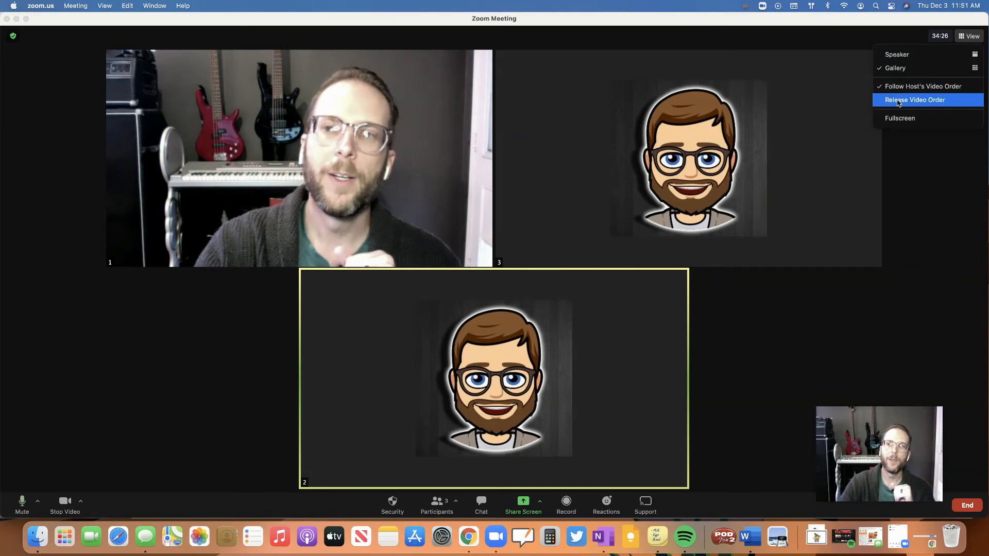
Choose a video-order option so tiles 1 and 2 sit on top with tile 3 below
left_click(915, 100)
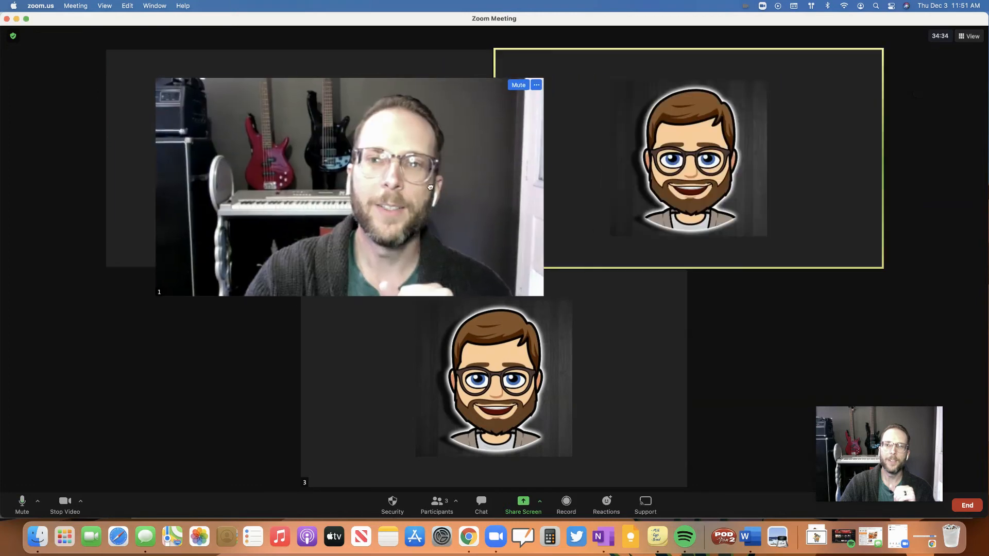
Choose Release Video Order so the host's order no longer applies to everyone's gallery
left_click(971, 36)
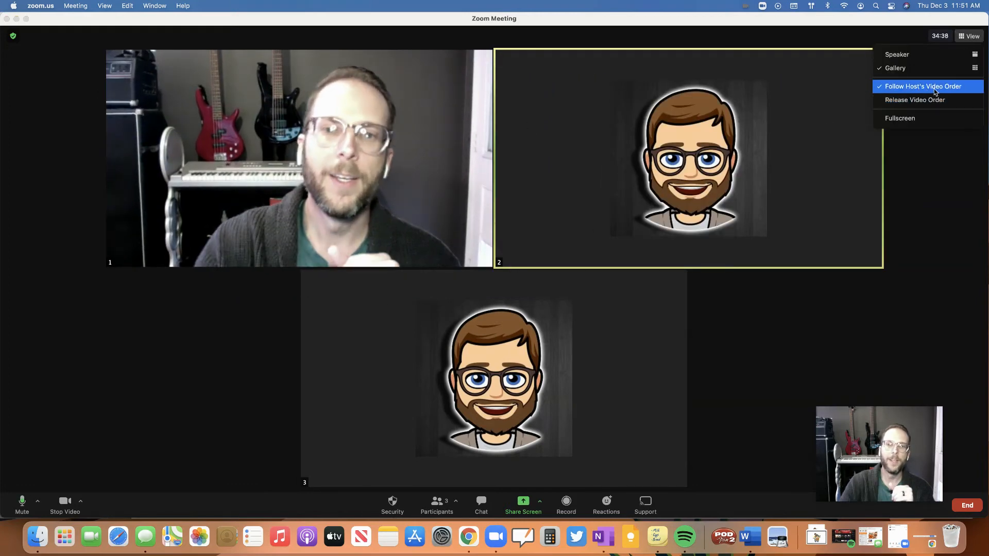
mouse_move(580, 290)
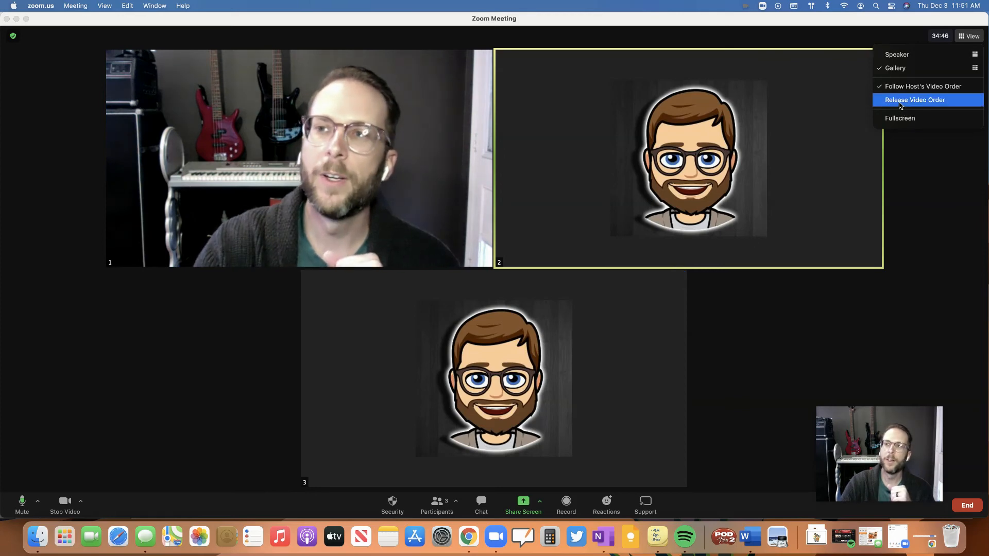
left_click(914, 100)
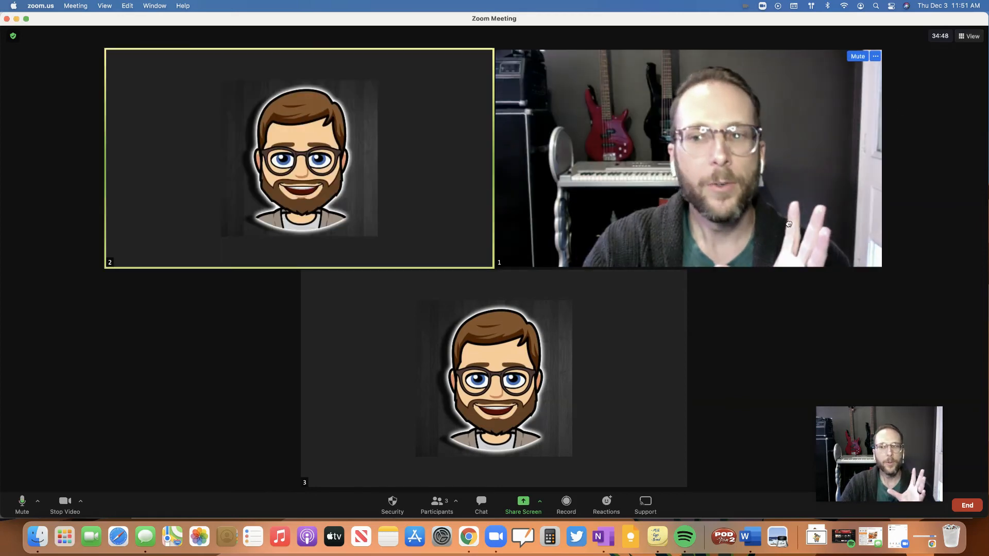